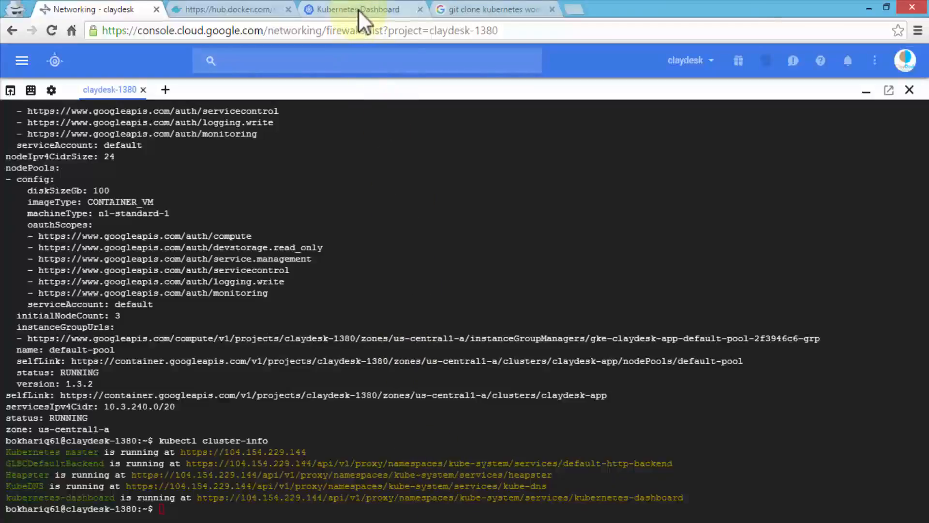
Open the Kubernetes Dashboard's Deploy App form for a new containerized app
left_click(355, 9)
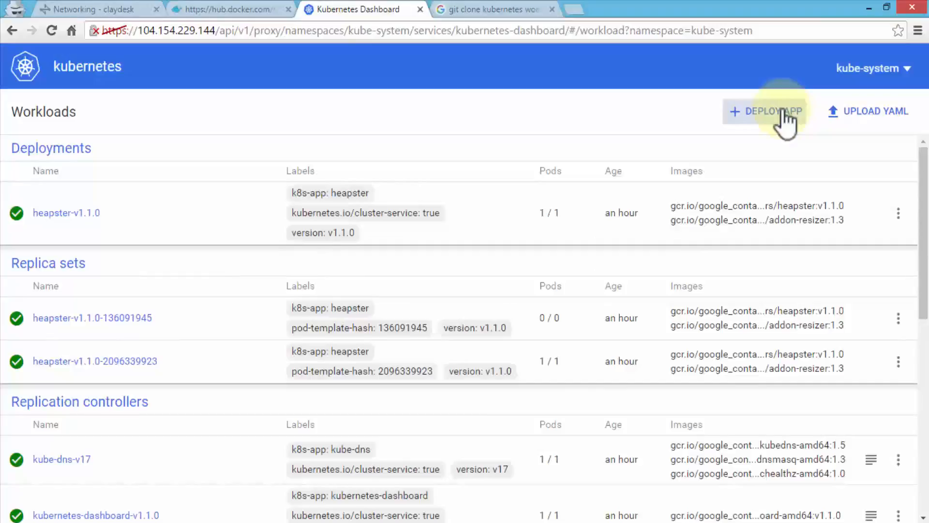
left_click(771, 110)
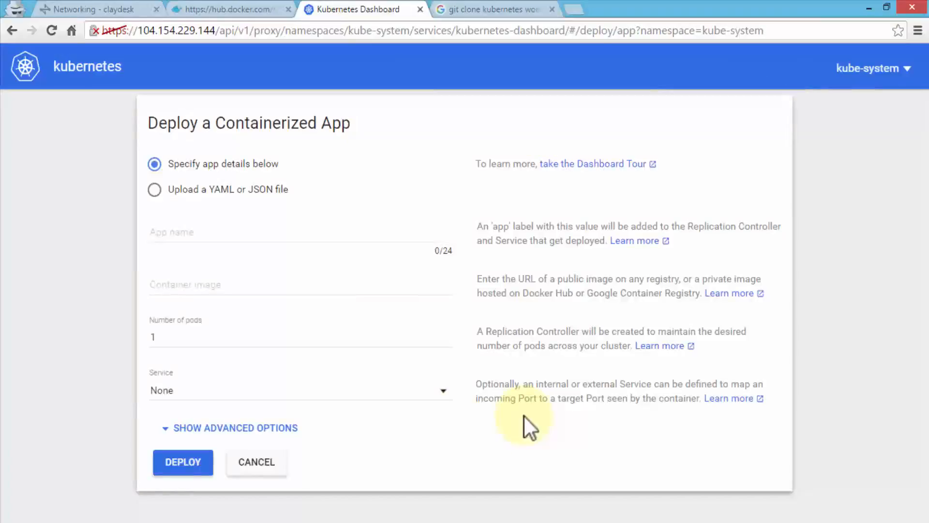
mouse_move(260, 223)
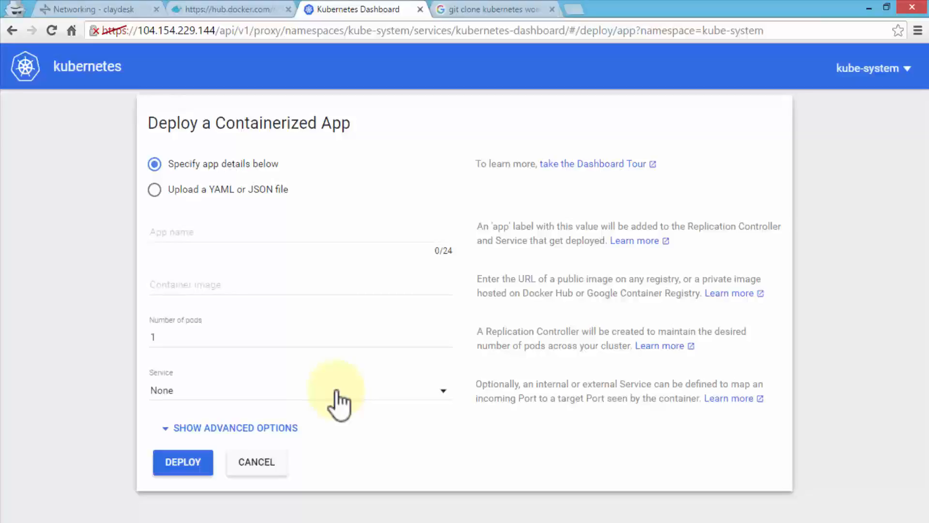
In Cloud Shell, type 'kubectl run wordpress --image=tutum/wordpress --port=80' without running it
left_click(95, 9)
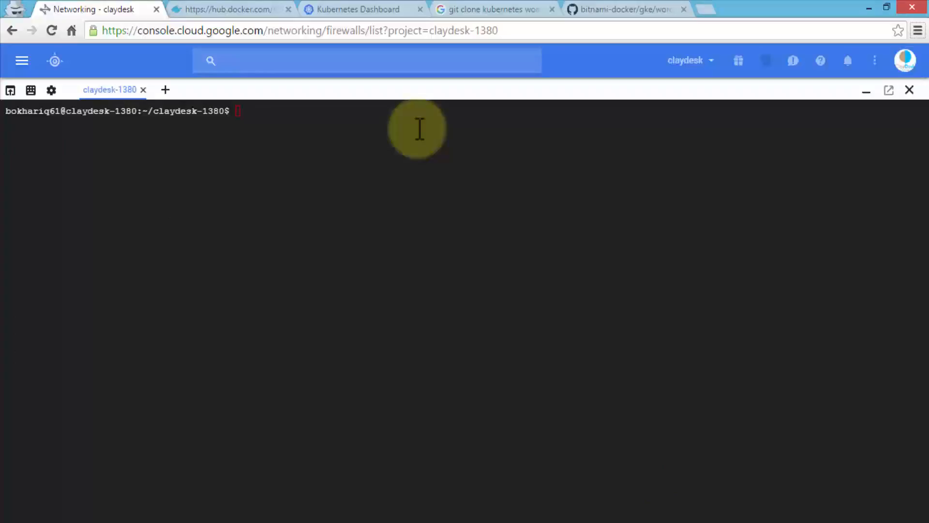
type("kubectl run wordpress --image=tutum/wordpress --port=8")
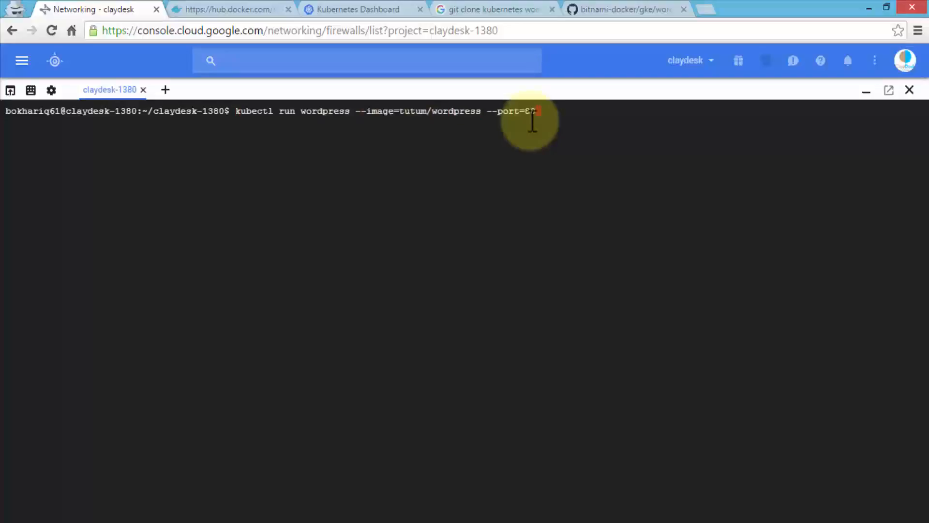
type("0")
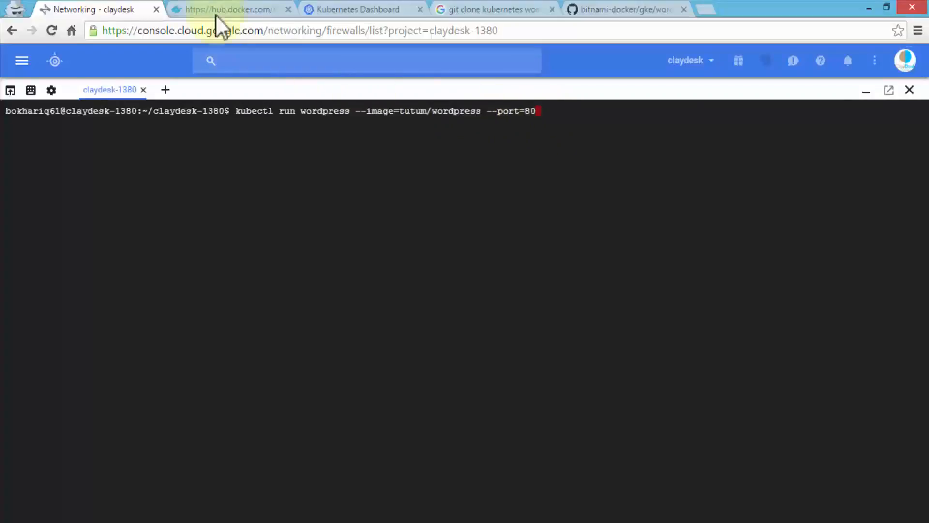
Browse the tutum/wordpress repository page on Docker Hub
left_click(228, 9)
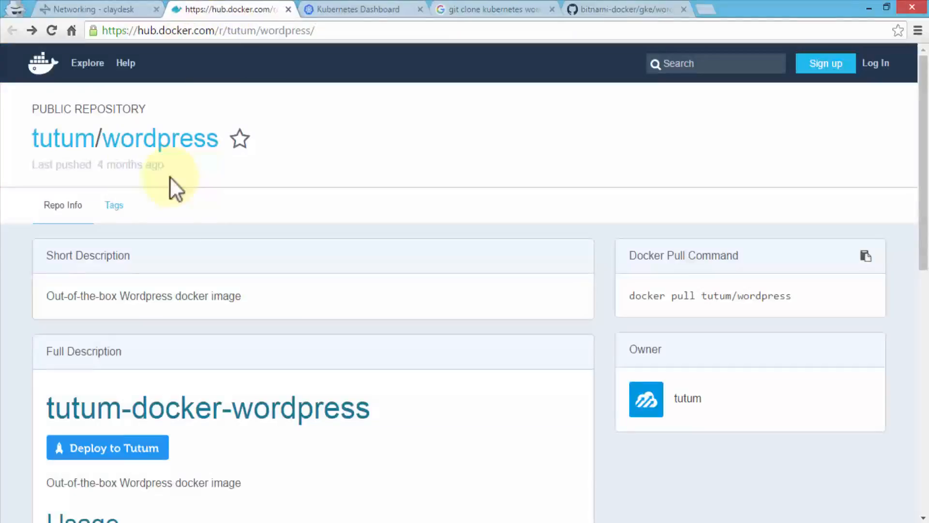
scroll("down", 3)
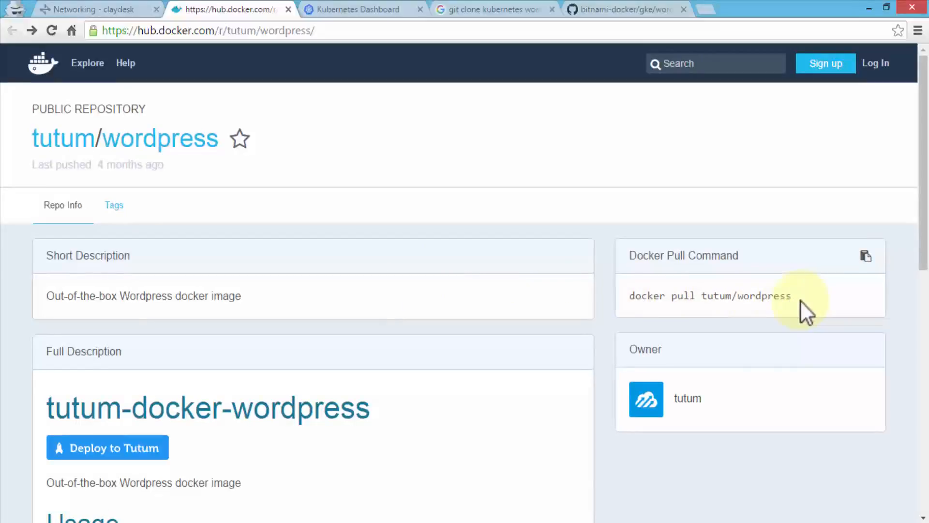
mouse_move(220, 134)
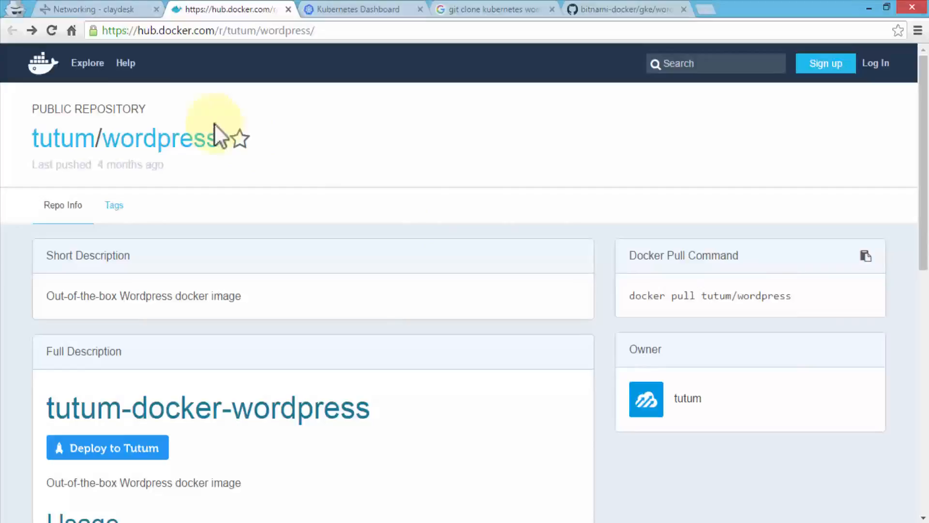
mouse_move(494, 177)
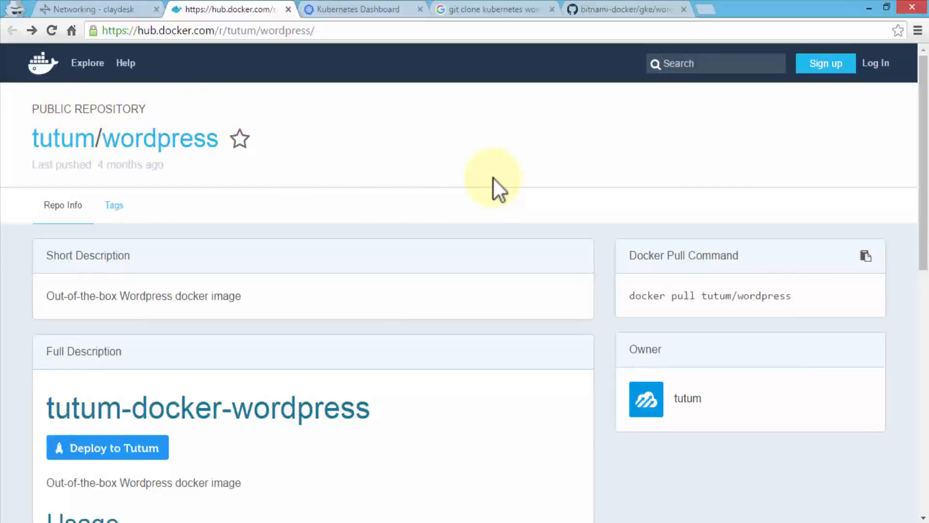
Return to Cloud Shell, where the typed kubectl run command waits
left_click(95, 9)
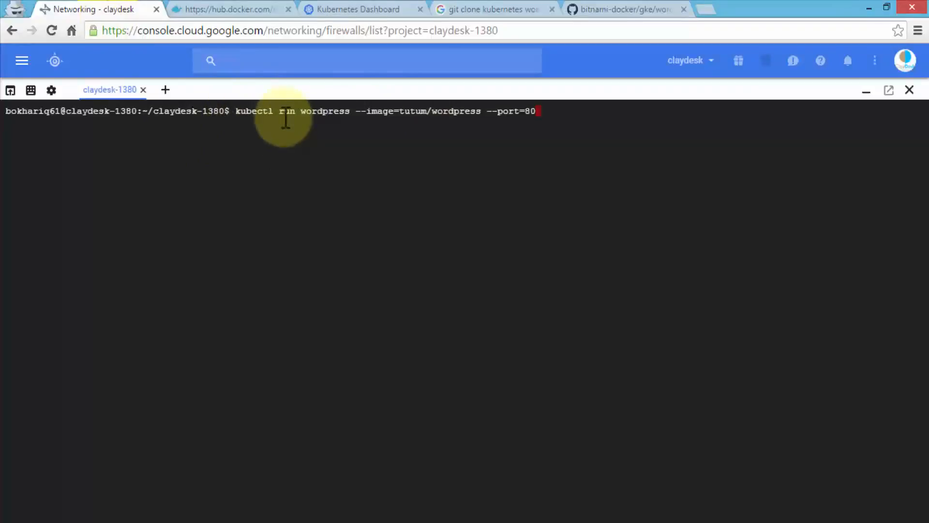
mouse_move(625, 117)
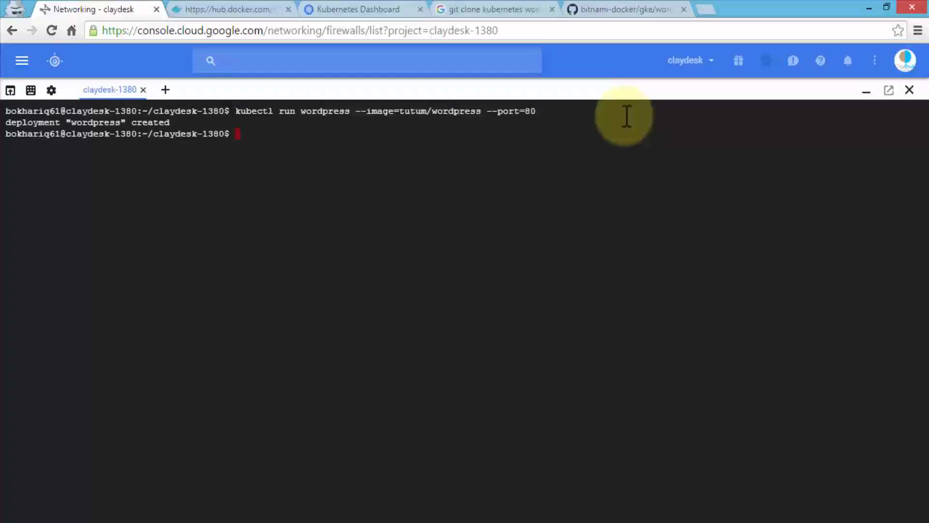
mouse_move(573, 401)
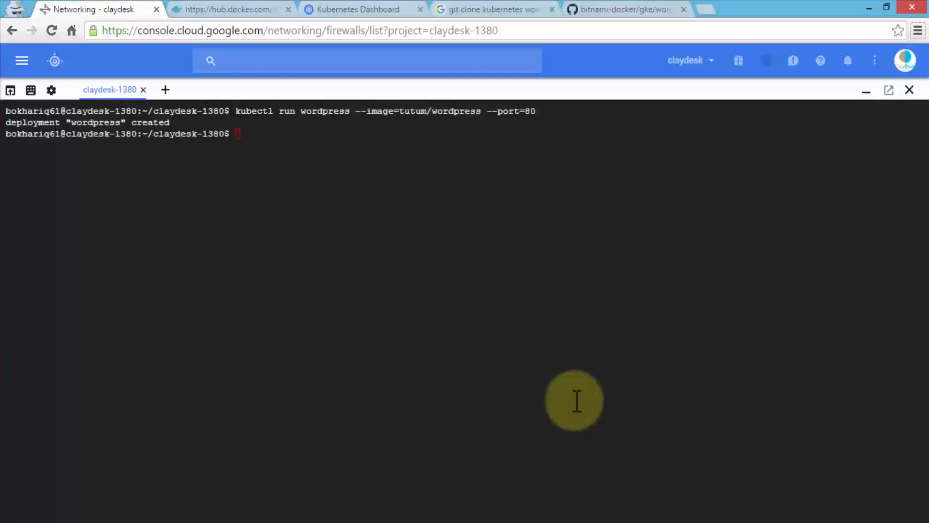
mouse_move(625, 117)
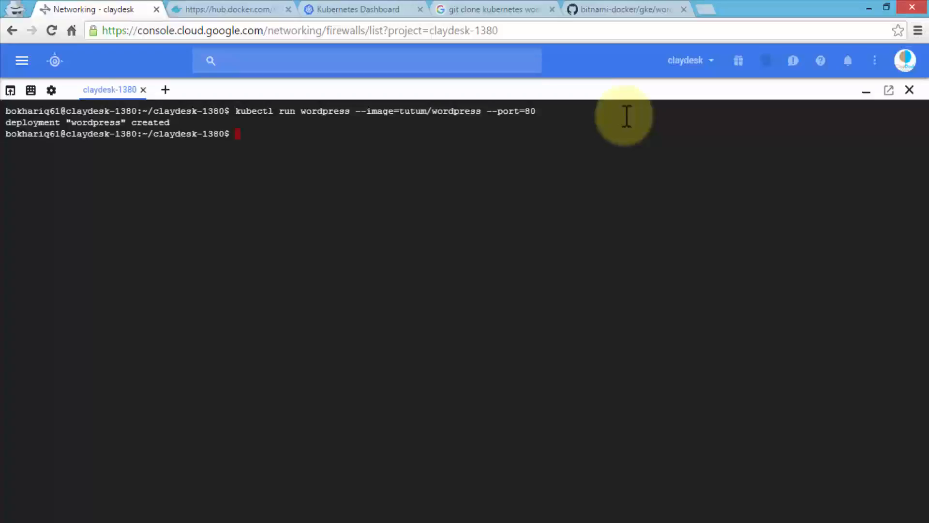
Run 'kubectl expose deployment wordpress --type=LoadBalancer', fixing a mistyped flag
type("k")
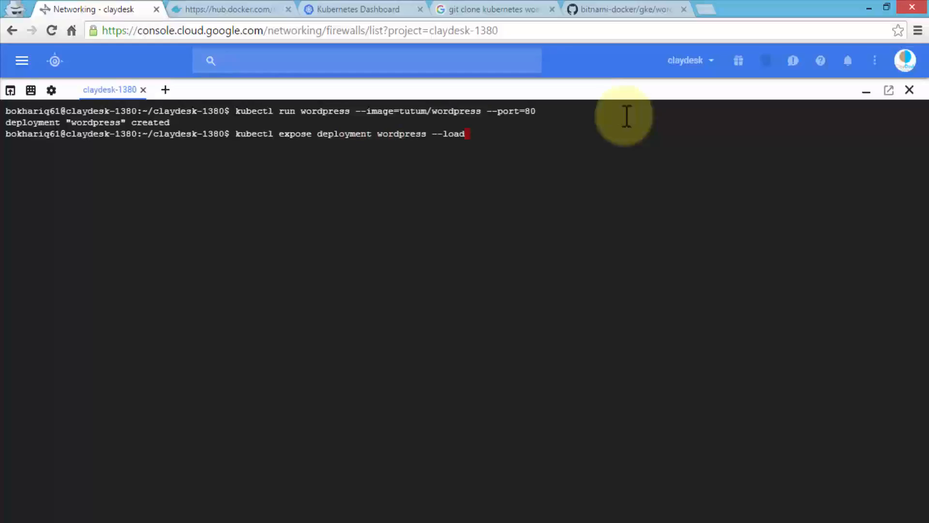
key("Backspace")
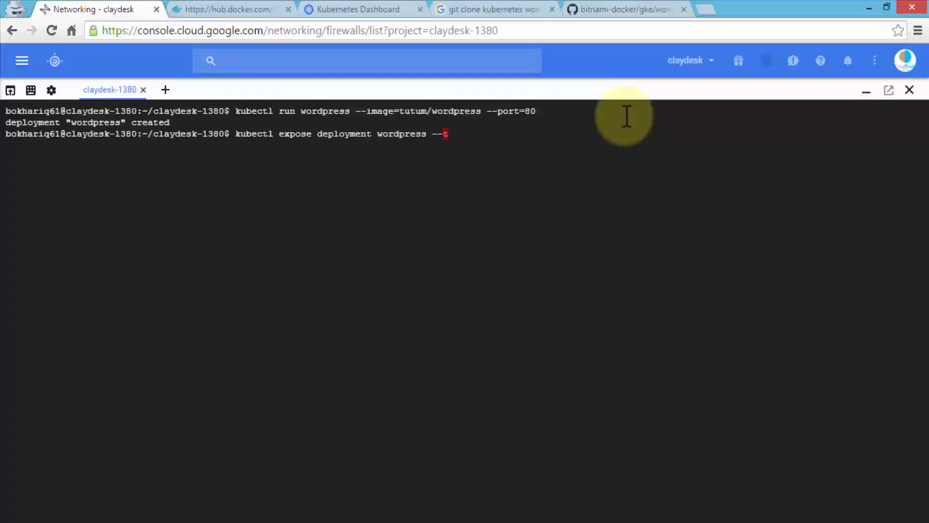
type("type=")
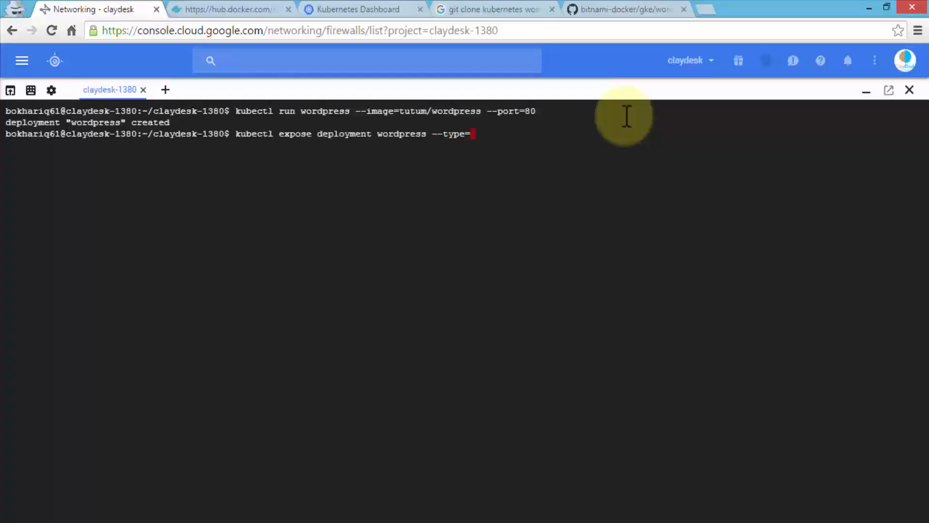
type("LoadBalancer")
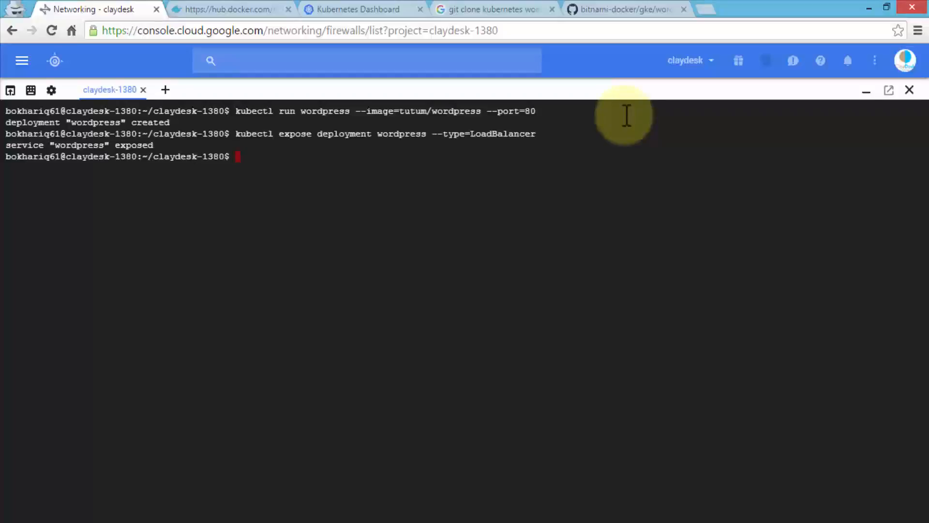
type("kubectl expose")
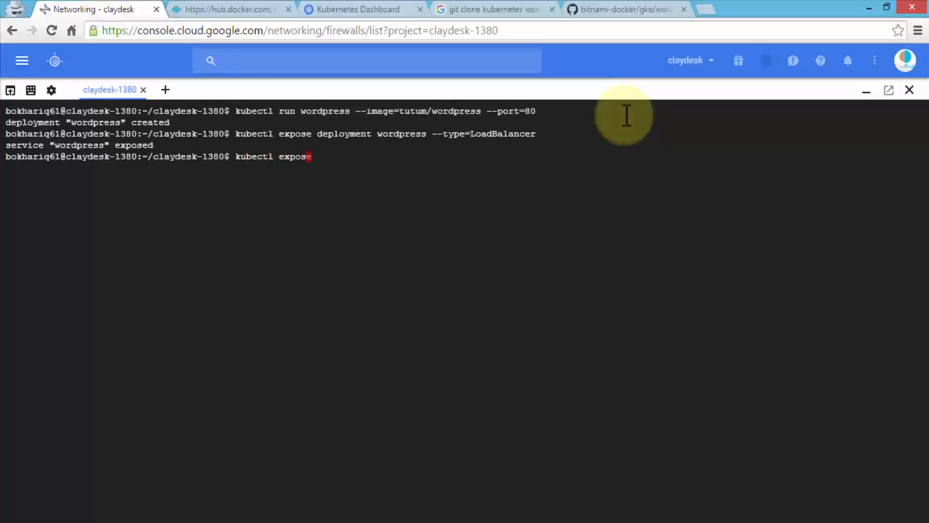
Describe the wordpress service and select its LoadBalancer Ingress IP 8.34.216.144
type("describe")
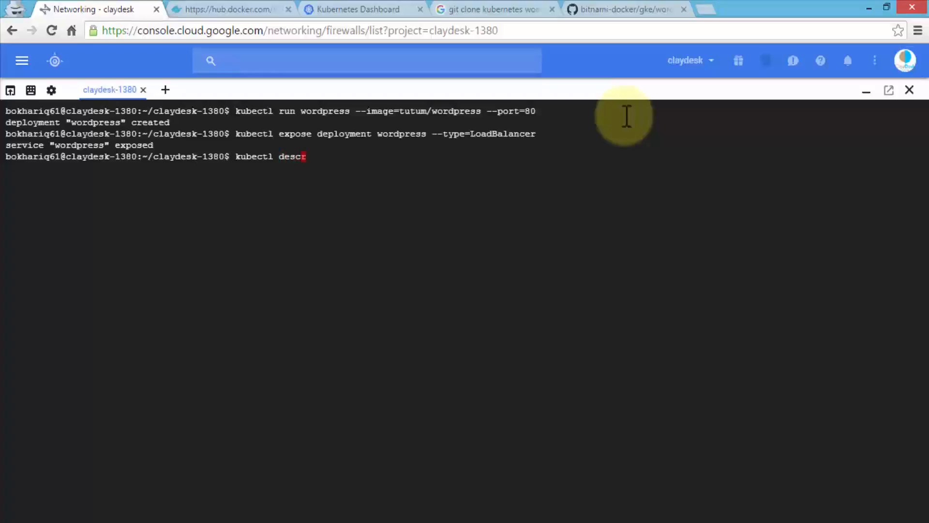
type("ribe services wordpress")
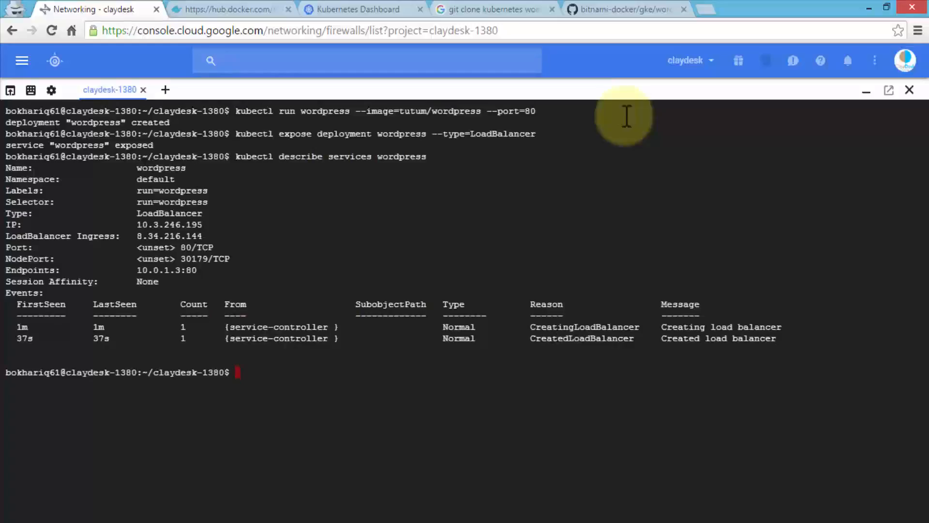
mouse_move(232, 182)
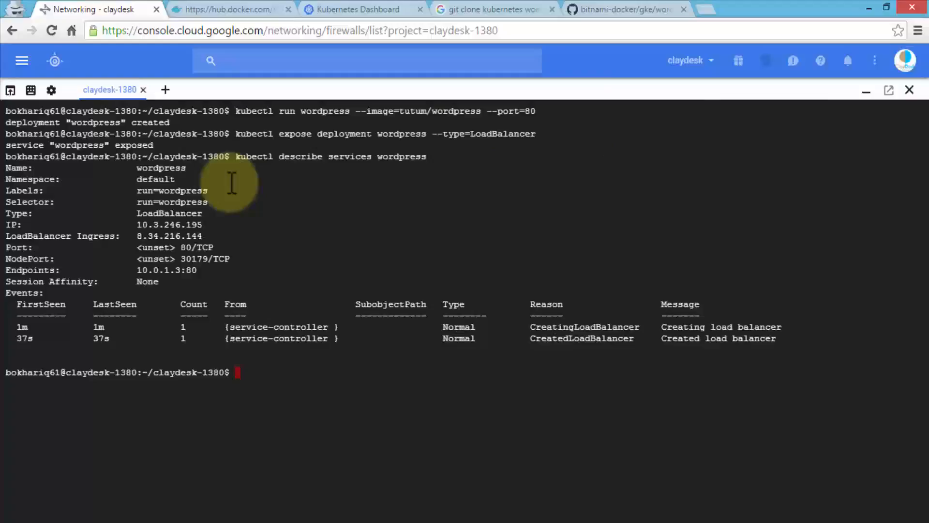
mouse_move(222, 192)
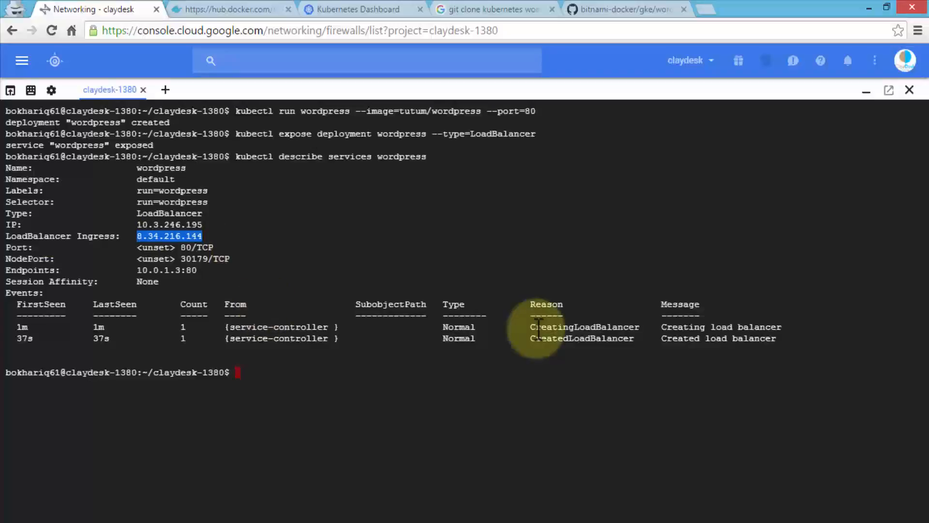
mouse_move(385, 366)
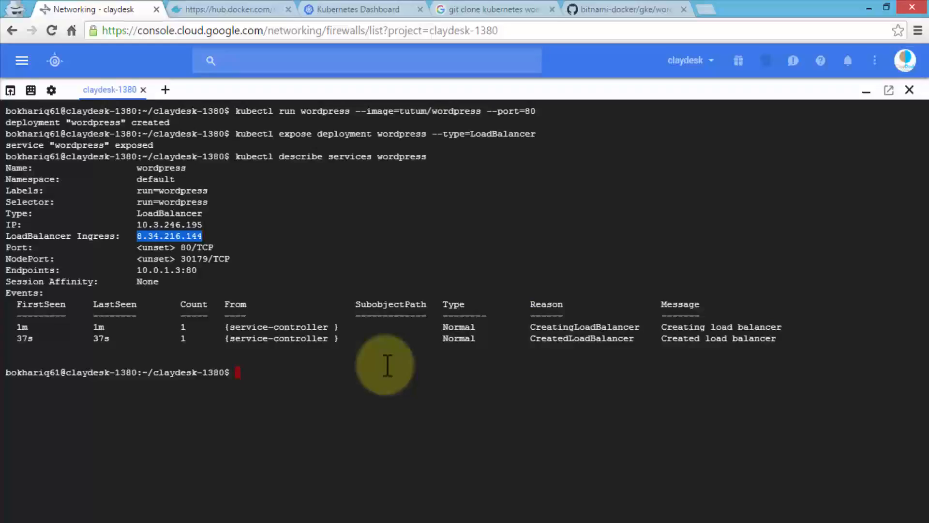
mouse_move(500, 382)
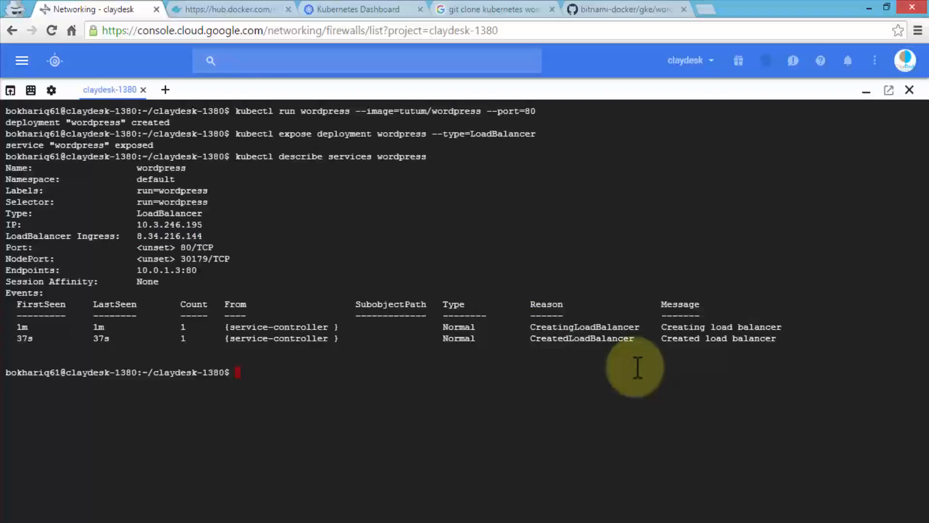
type("kubectl describe services wordpress")
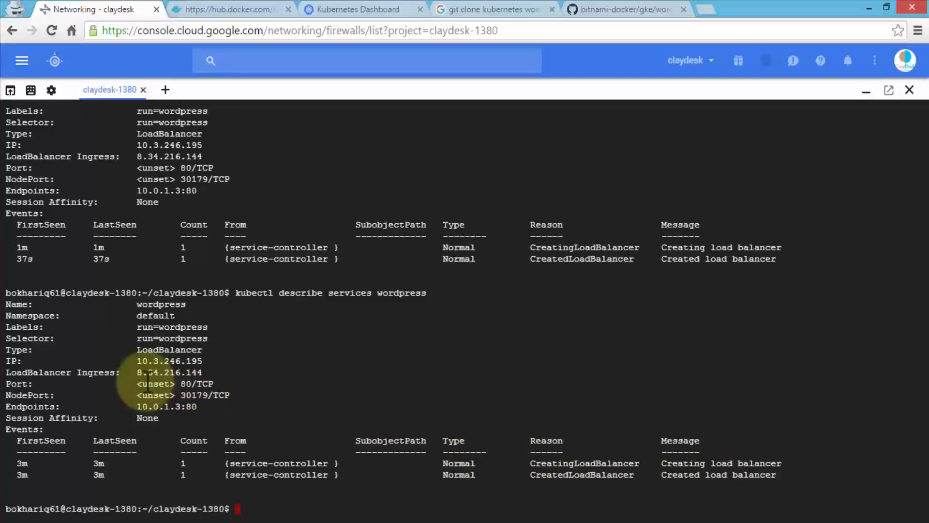
double_click(152, 372)
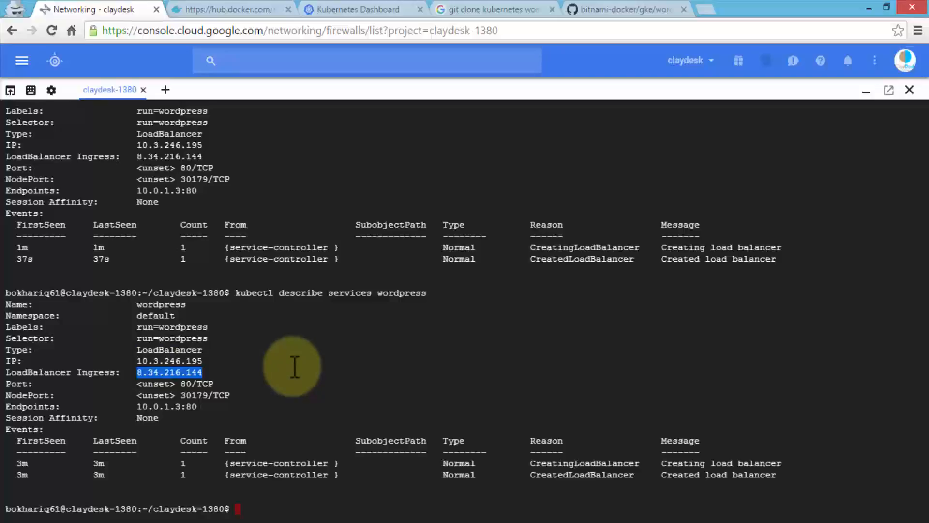
mouse_move(734, 11)
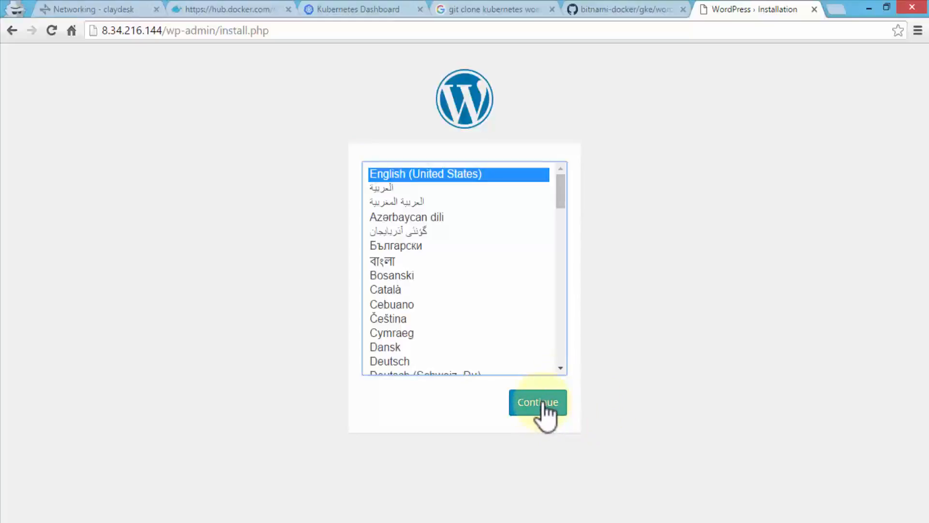
Advance the WordPress installer in English (United States) to site information, back in Cloud Shell
left_click(537, 402)
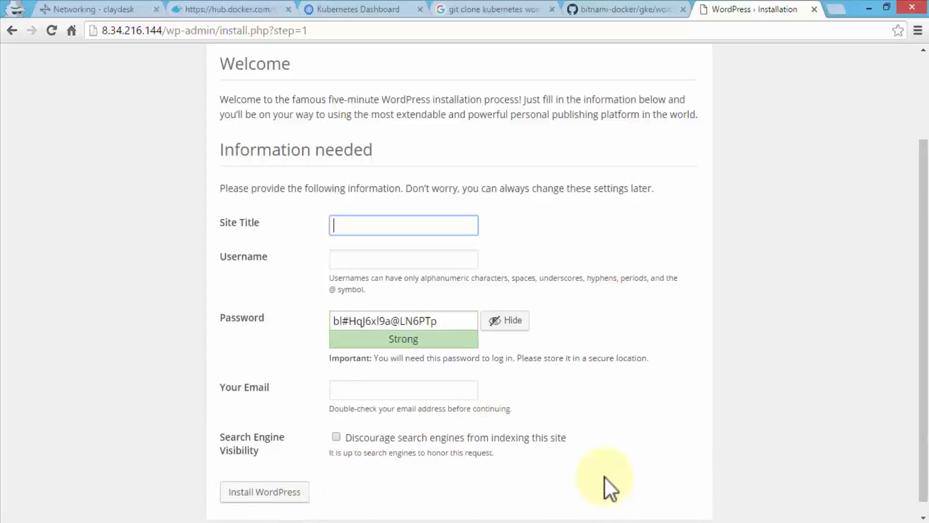
mouse_move(494, 394)
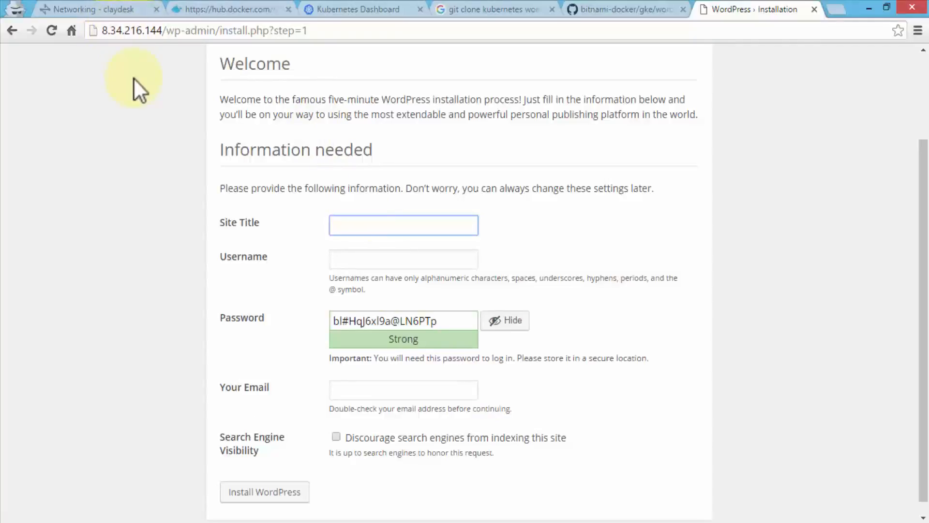
left_click(403, 225)
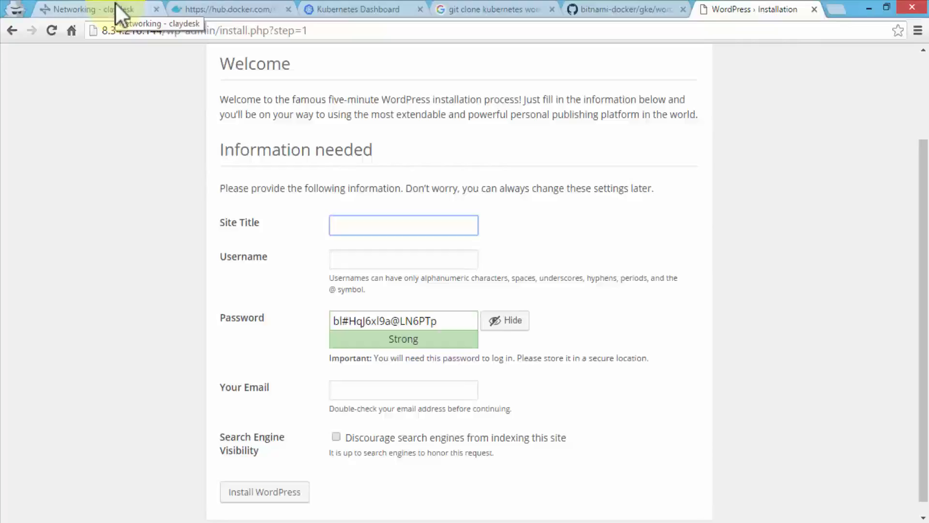
left_click(403, 224)
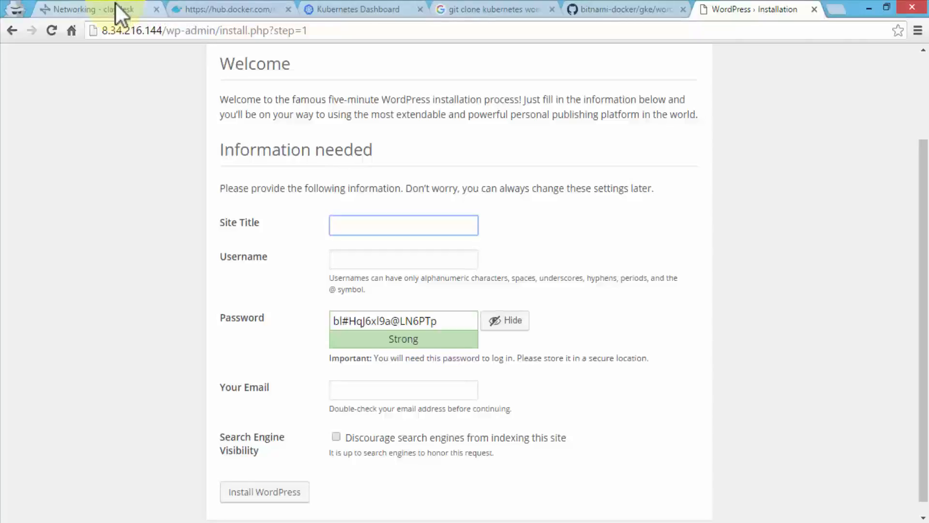
left_click(83, 10)
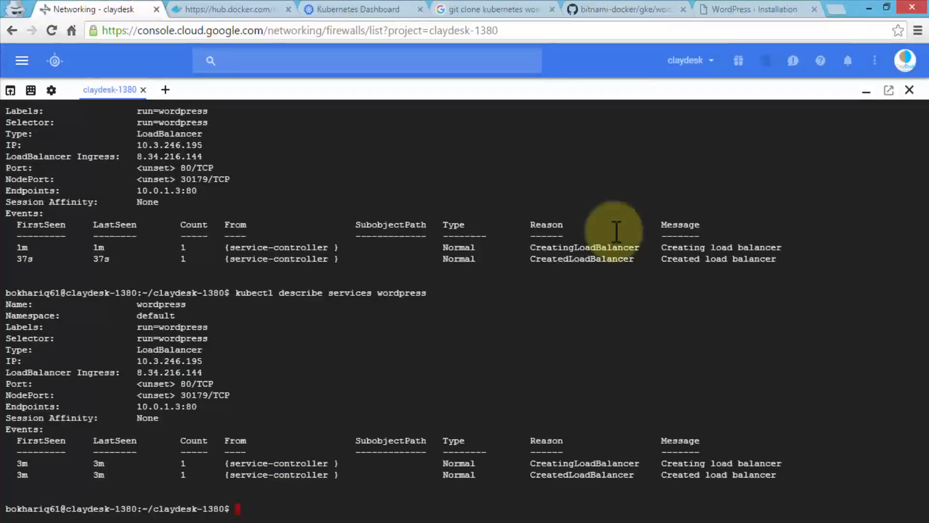
List the wordpress service, select external IP 8.34.216.144, and clear the terminal
type("k")
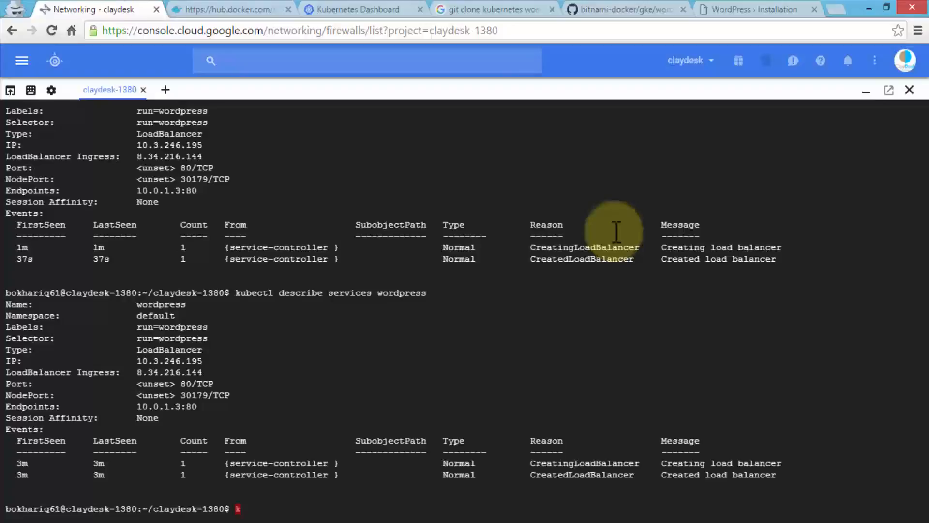
type("ubectl get services wordpress")
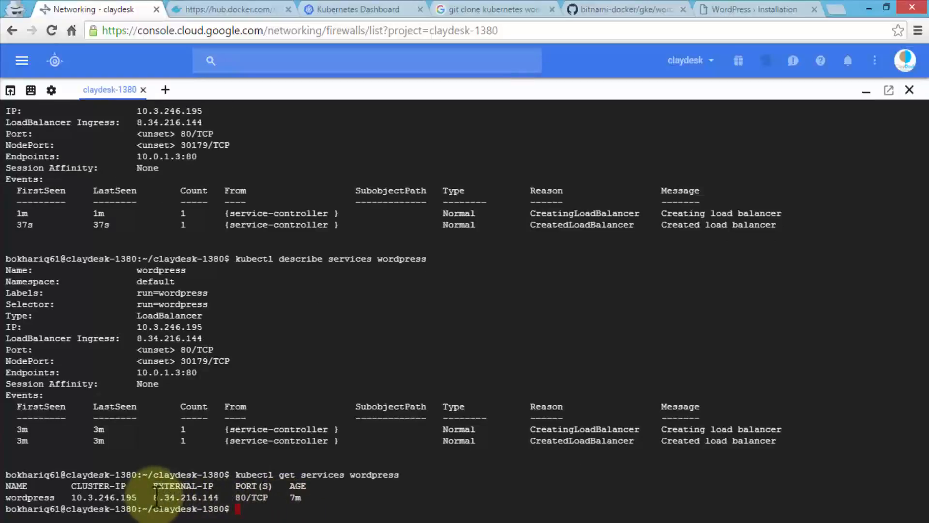
double_click(186, 497)
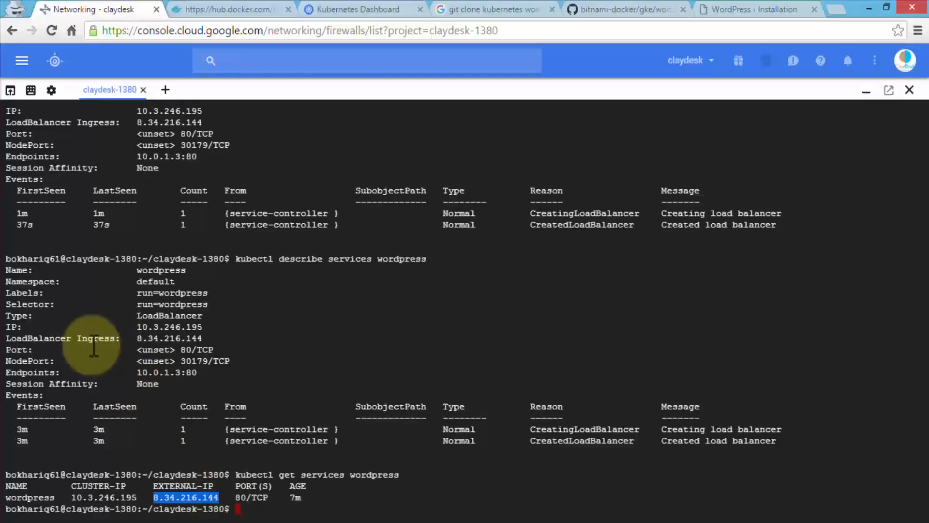
mouse_move(86, 338)
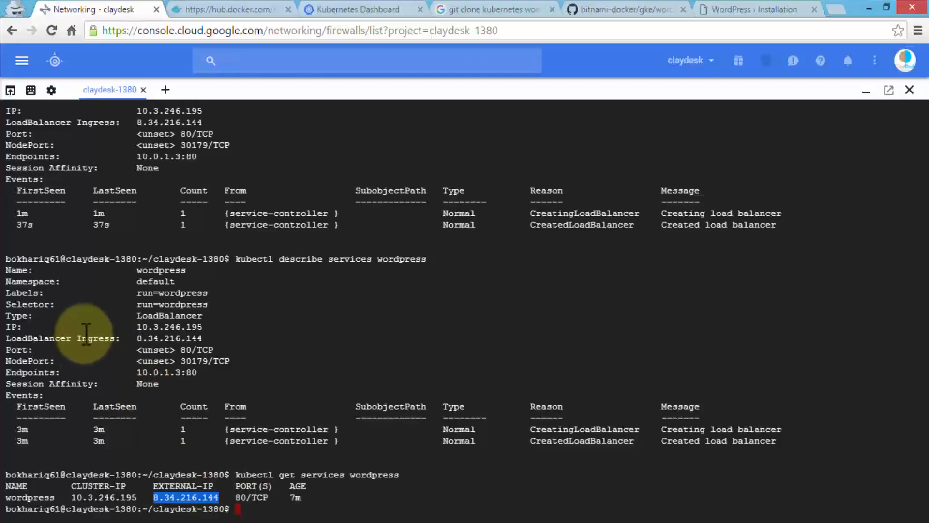
mouse_move(145, 460)
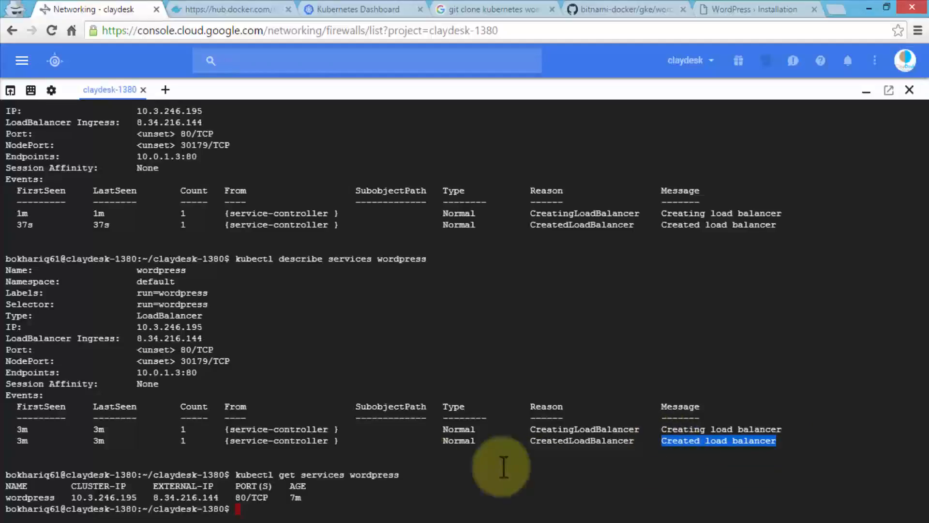
mouse_move(407, 481)
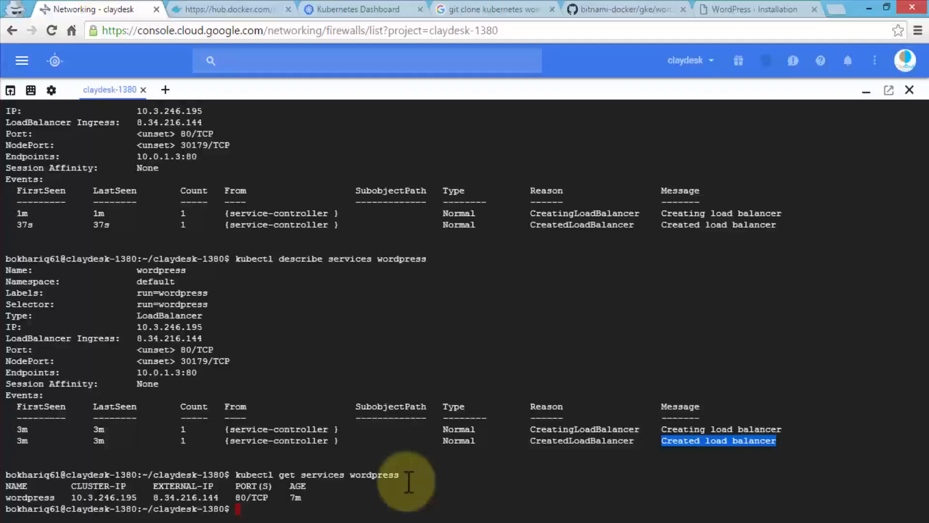
type("clear")
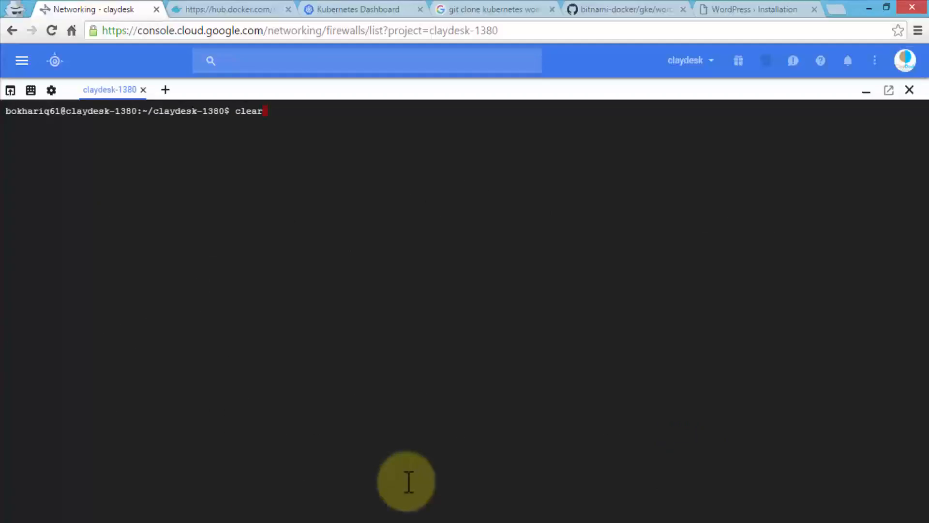
List the wordpress service, select cluster IP 10.3.246.195, and view the WordPress installer
type("kubectl get services wordpress")
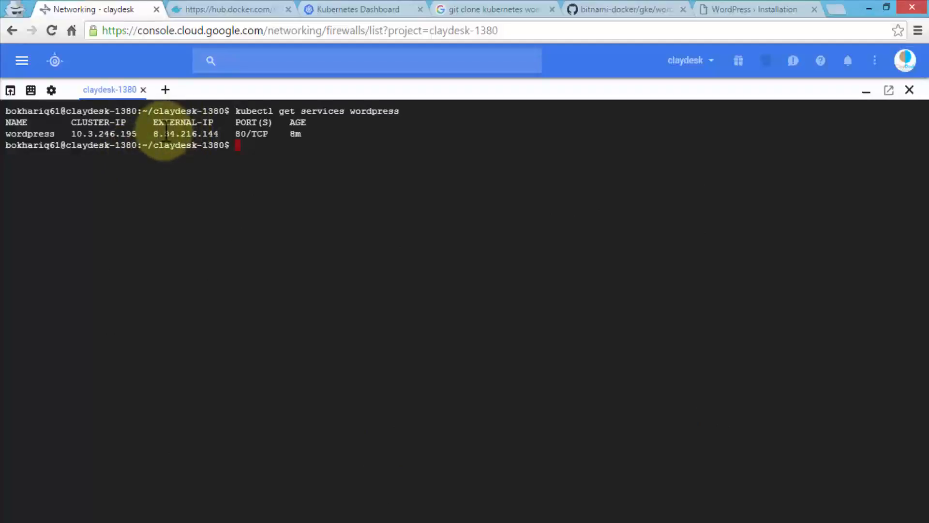
double_click(102, 134)
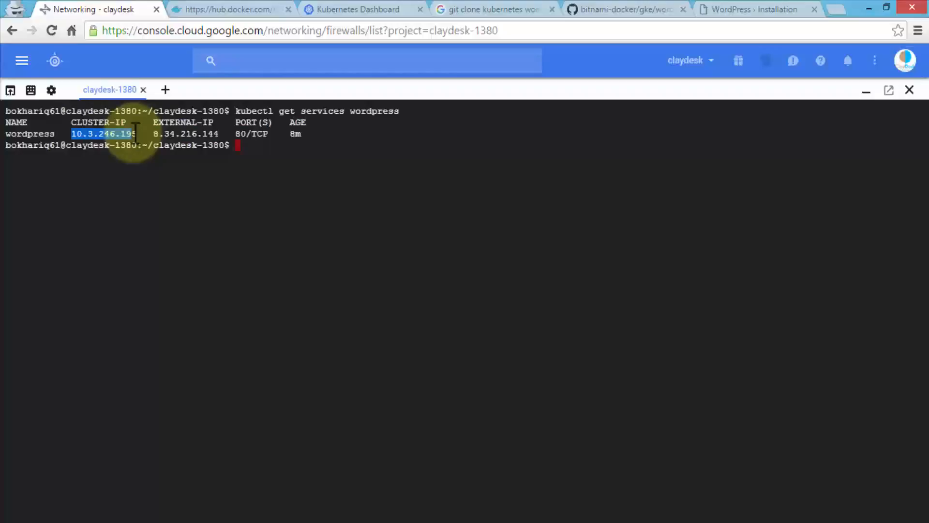
mouse_move(360, 171)
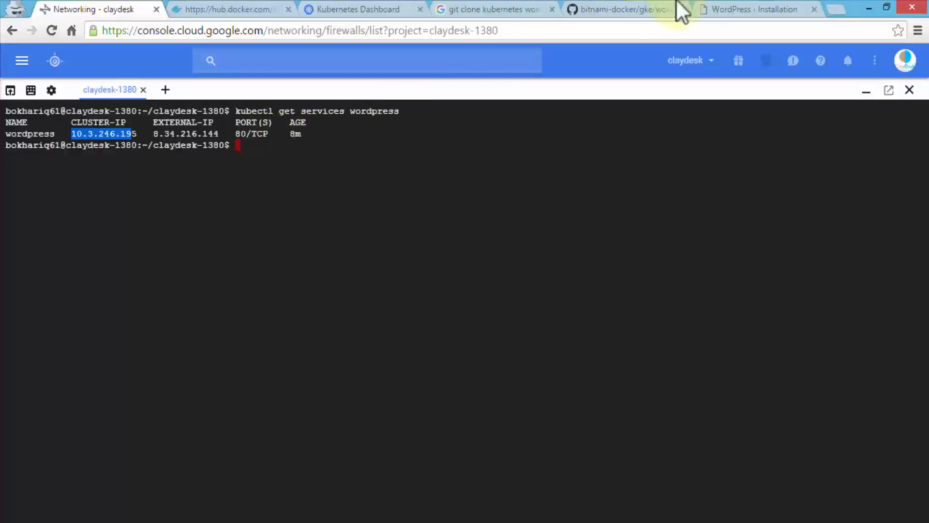
left_click(754, 8)
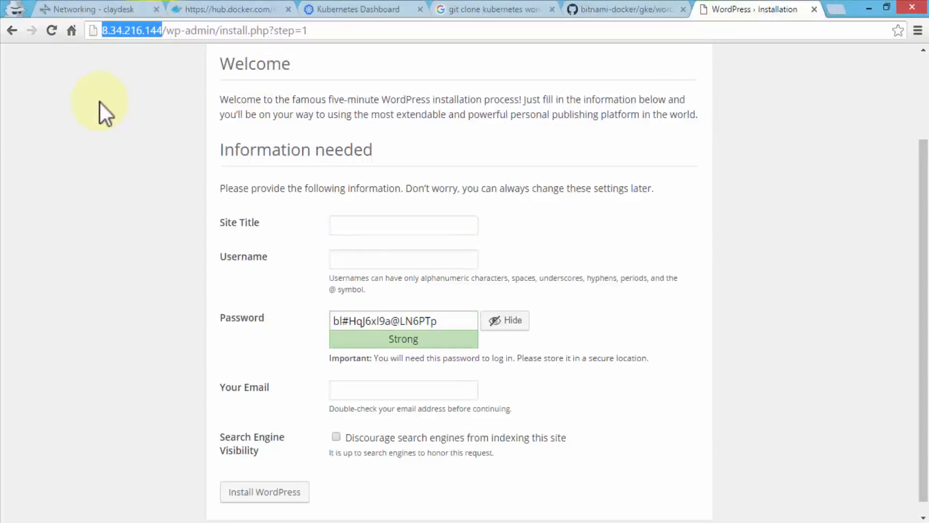
left_click(90, 8)
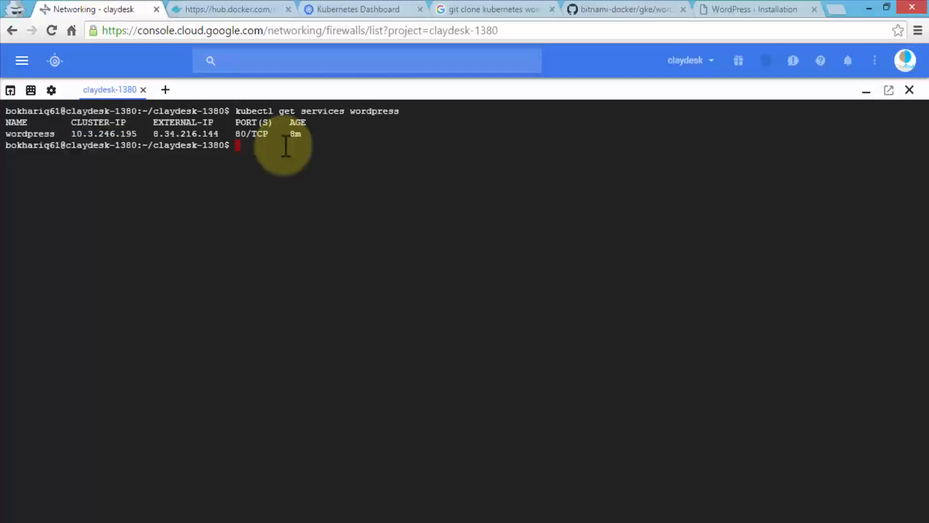
Delete the wordpress service and type 'kubectl delete deployment wordpress' at the prompt
type("ku")
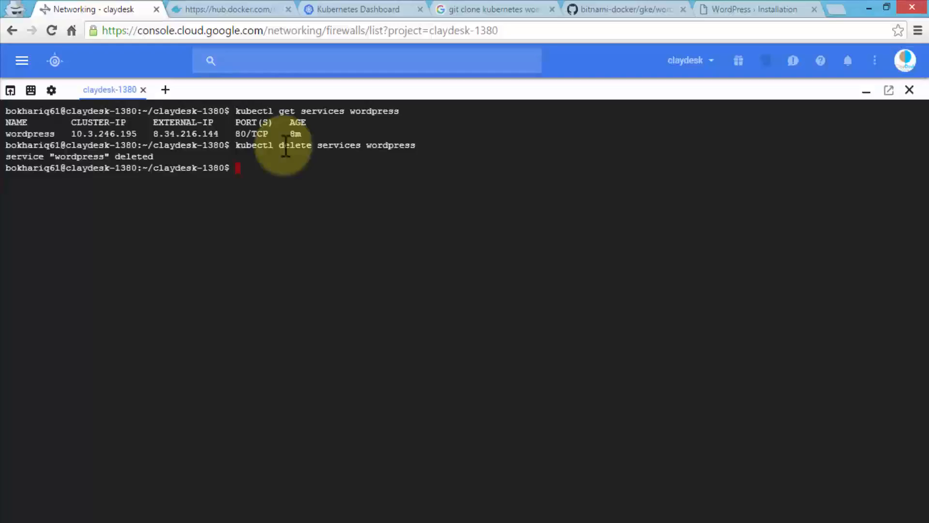
type("kubec")
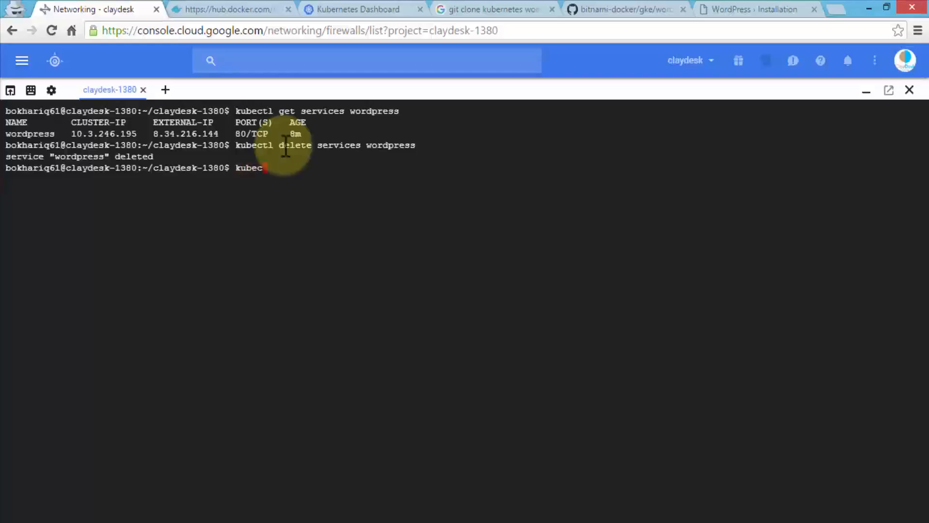
type("de")
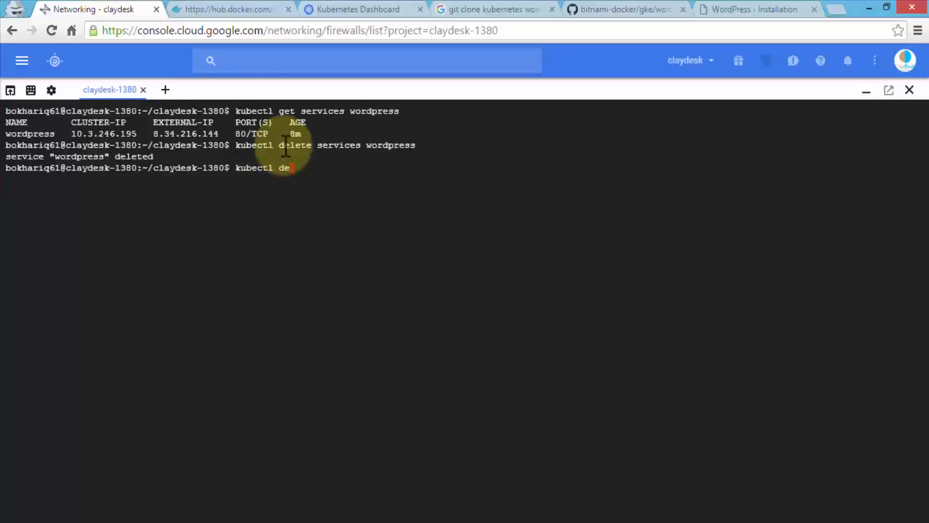
type("lete d")
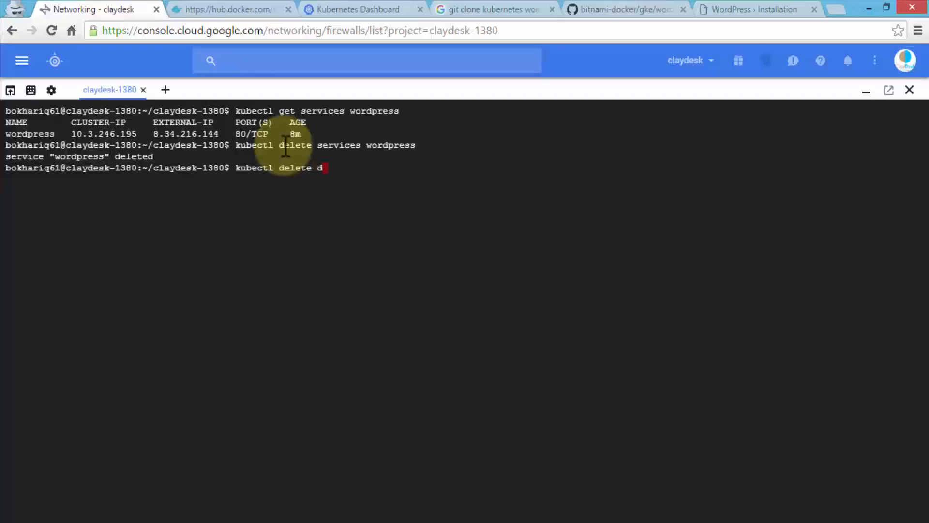
type("ployment wordpress")
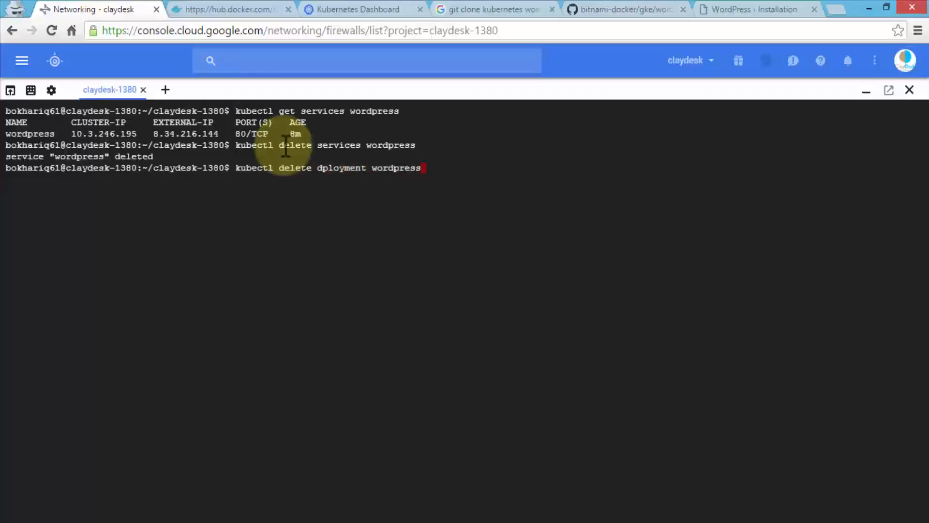